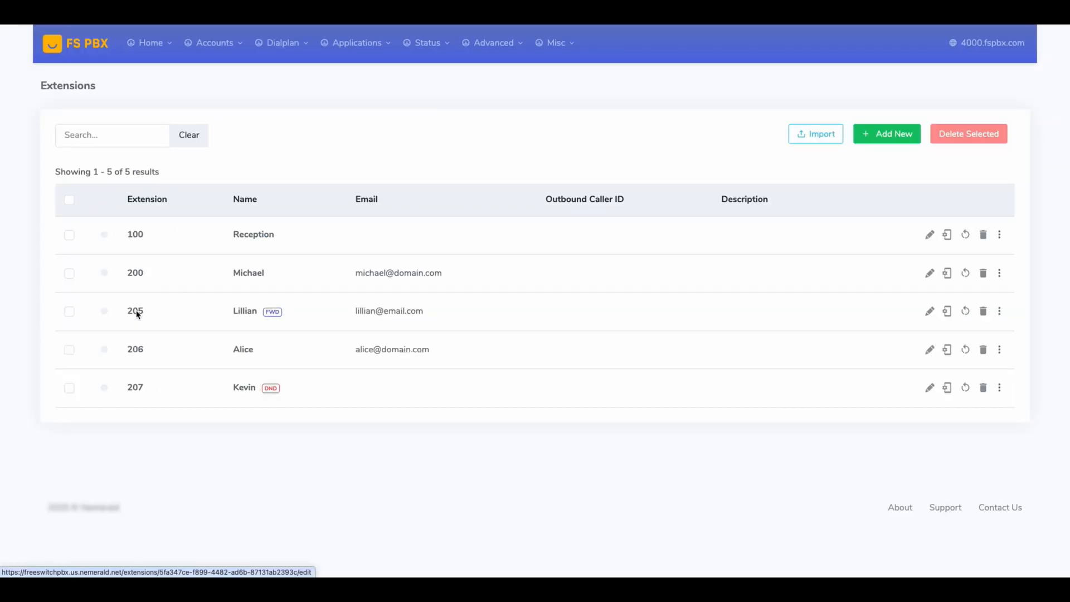
Review extension 205's call forwarding, then show the Virtual Receptionists list with Front Desk IVR
{"action": "left_click", "coordinate": [134, 310]}
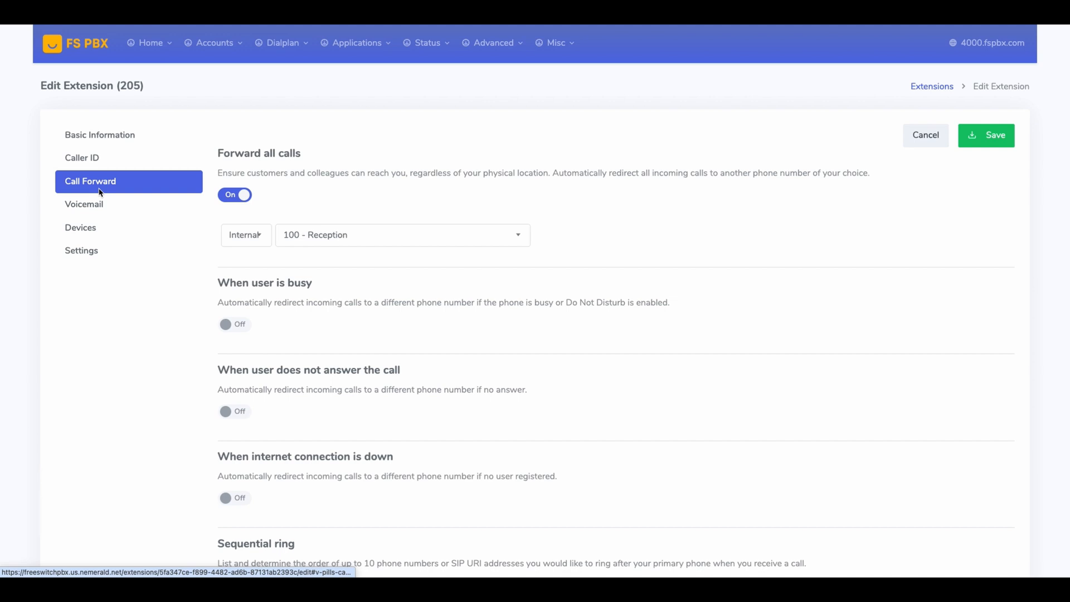
{"action": "left_click", "coordinate": [80, 228]}
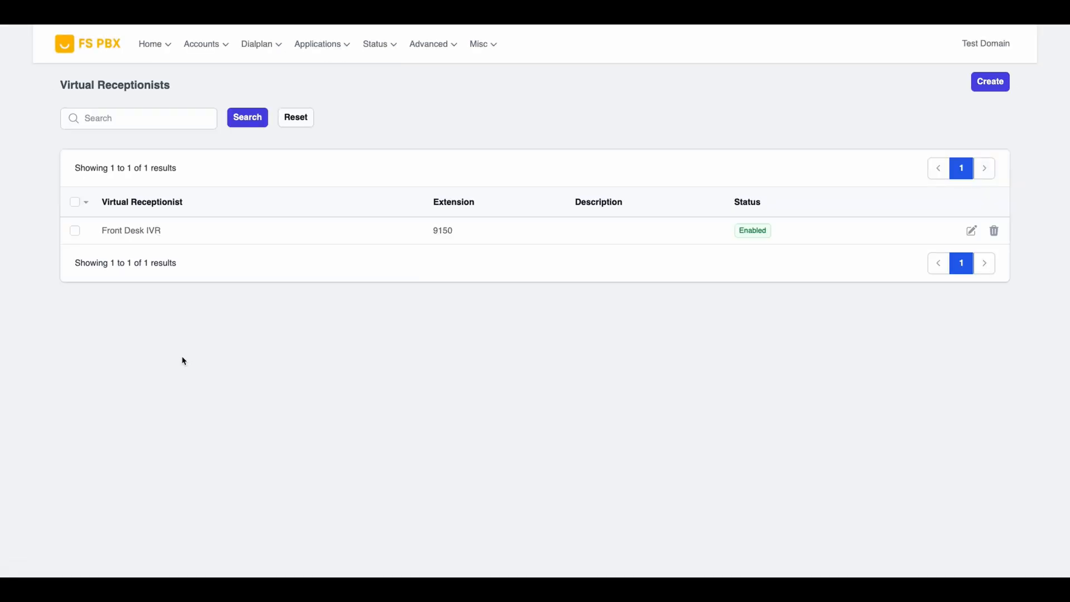
Route Front Desk IVR key 1 to 1000 - Team voicemail and generate Michael's TTS greeting
{"action": "left_click", "coordinate": [970, 230]}
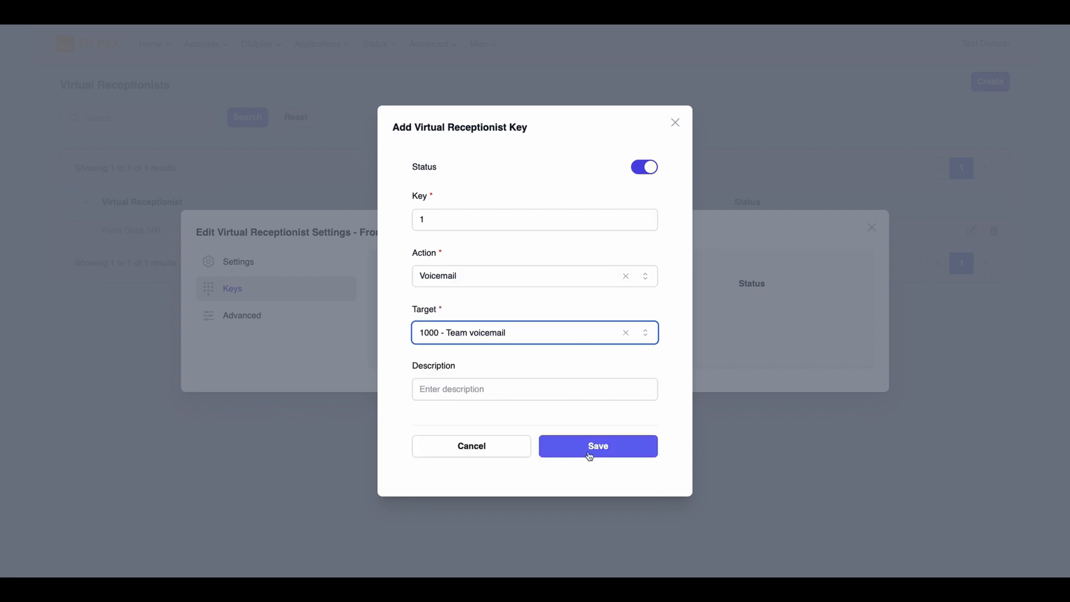
{"action": "left_click", "coordinate": [597, 446]}
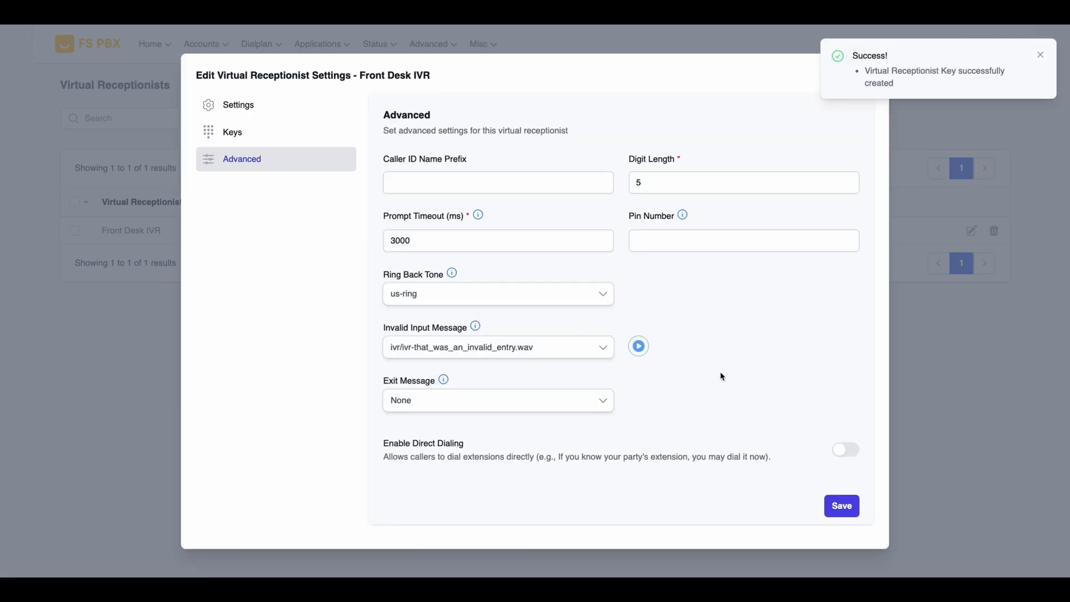
{"action": "left_click", "coordinate": [841, 506]}
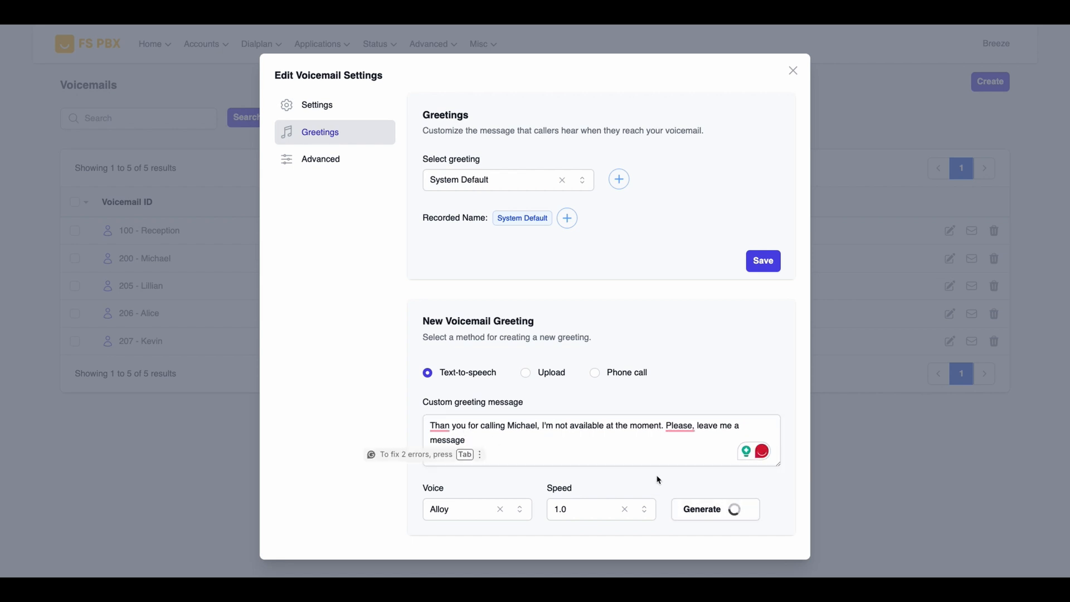
Apply the generated text-to-speech audio as Michael's voicemail greeting and close the dialog
{"action": "left_click", "coordinate": [701, 508]}
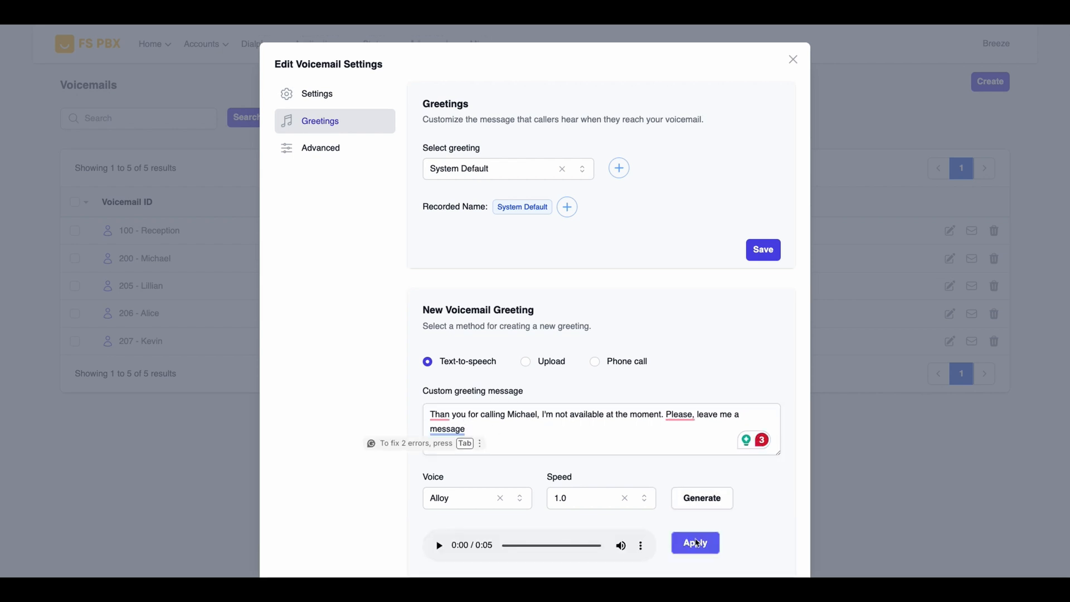
{"action": "left_click", "coordinate": [792, 60]}
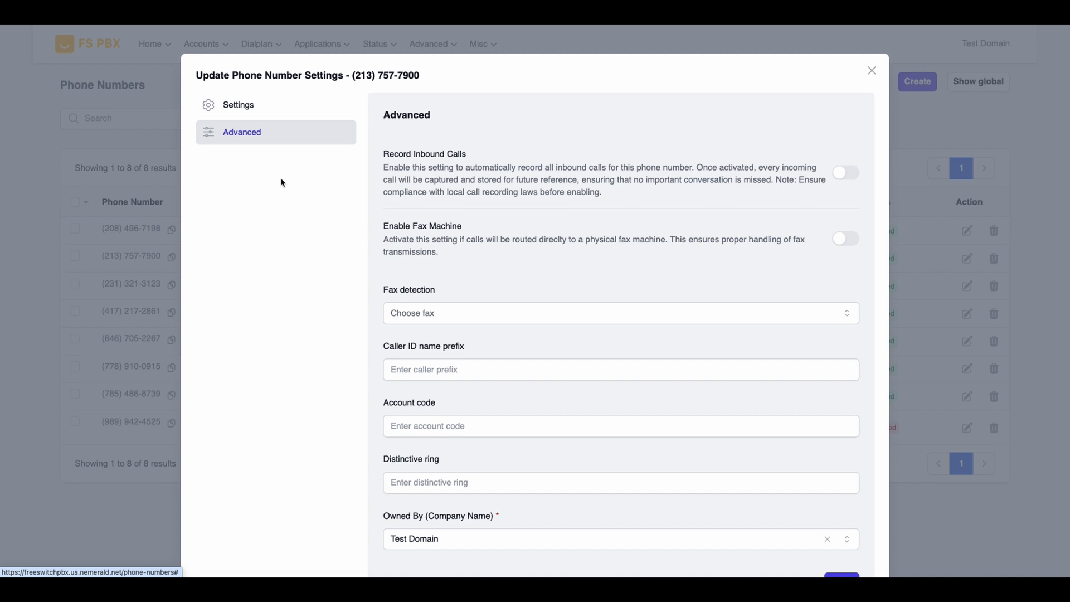
{"action": "left_click", "coordinate": [151, 43]}
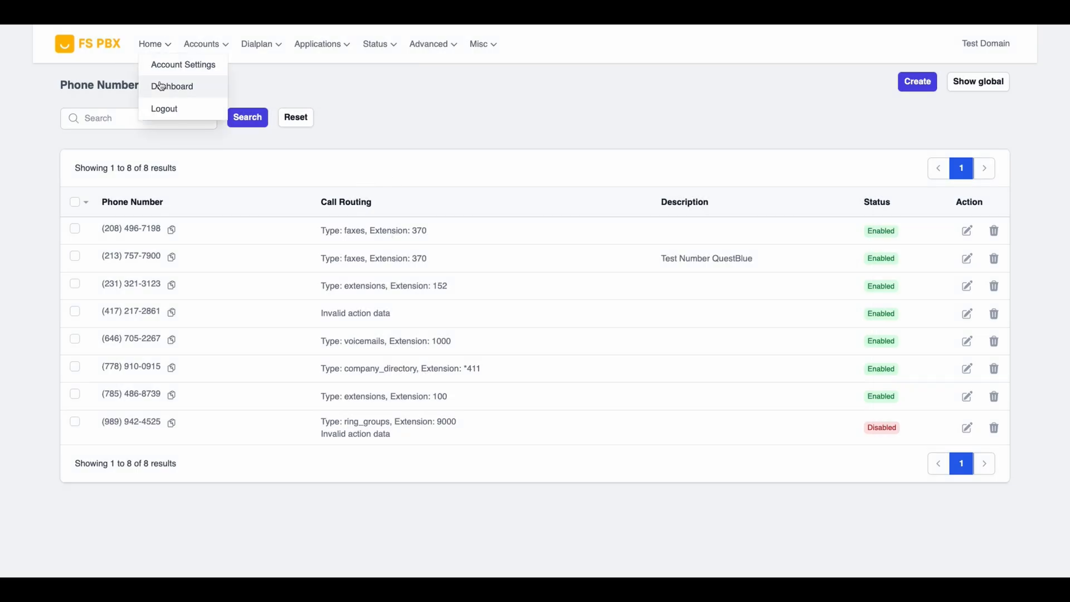
Go to the dashboard and open Call History (CDRs) showing three answered calls
{"action": "left_click", "coordinate": [172, 86]}
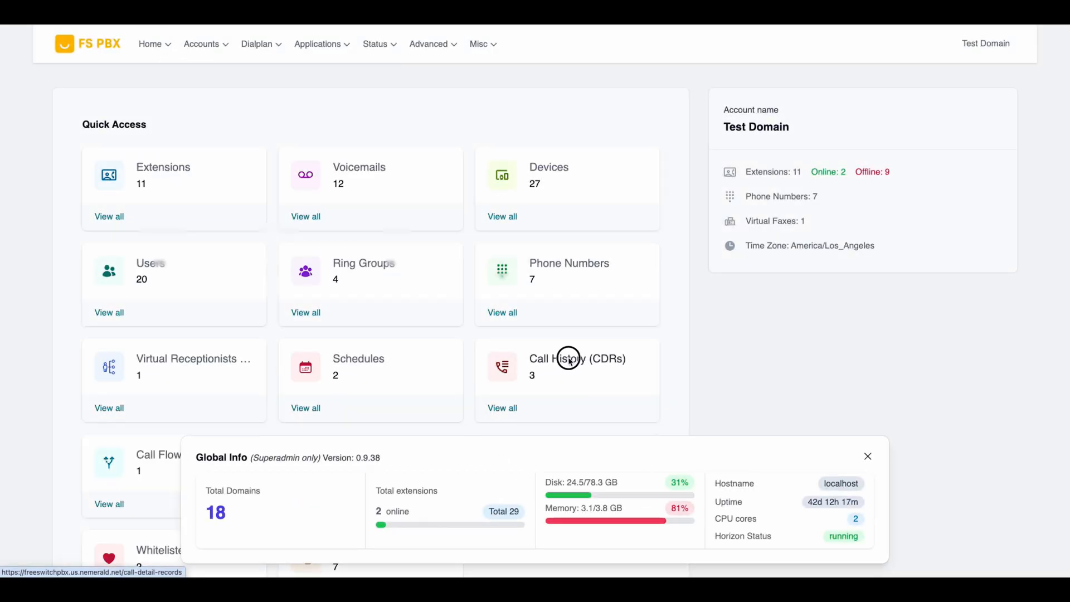
{"action": "left_click", "coordinate": [577, 358]}
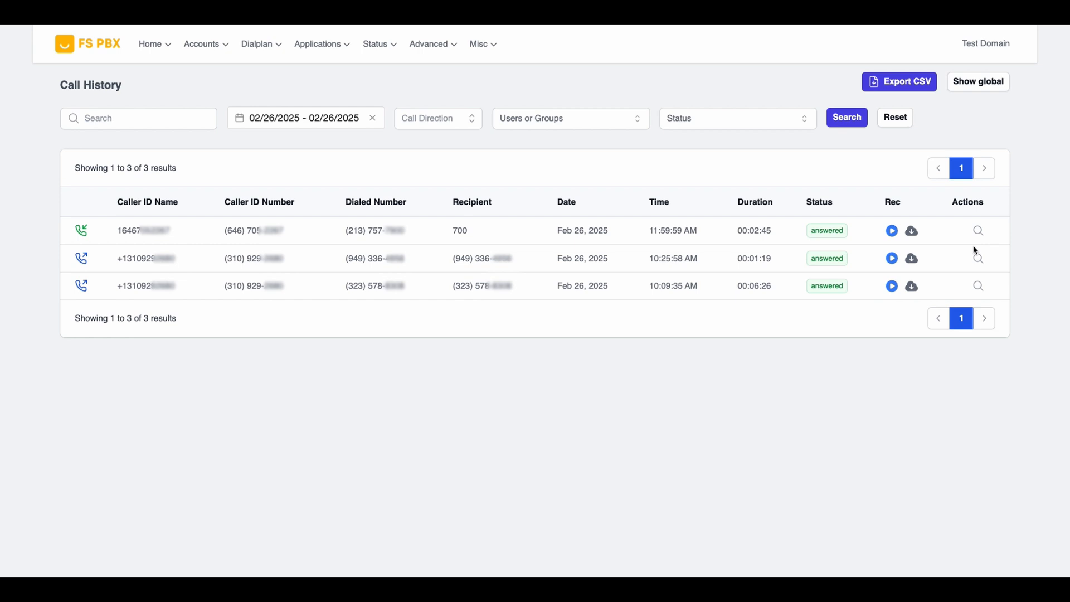
Inspect the inbound and outbound call timeline details in Call History
{"action": "left_click", "coordinate": [978, 230]}
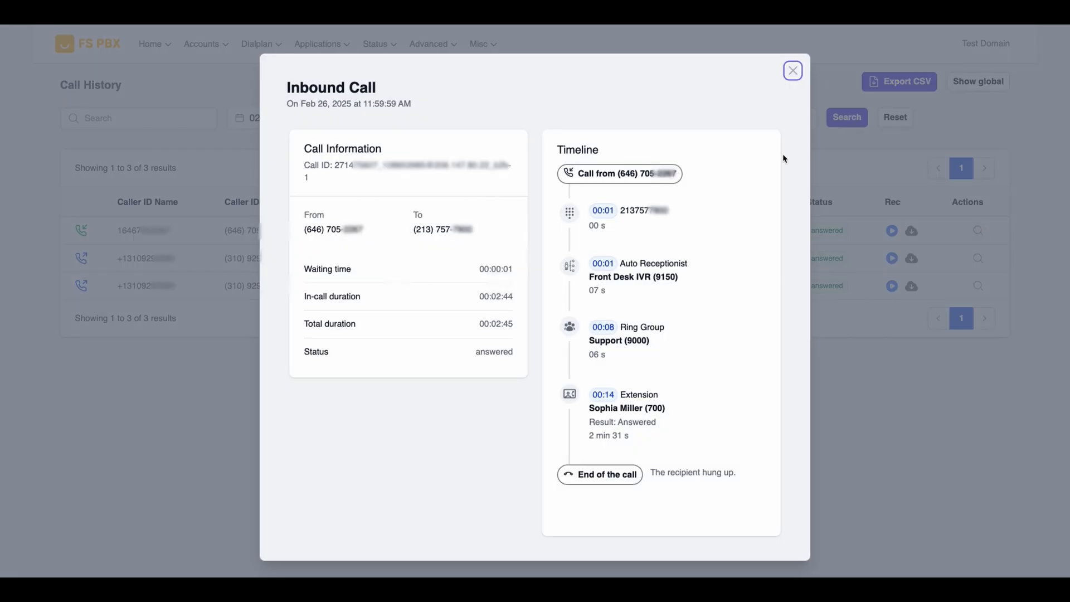
{"action": "left_click", "coordinate": [792, 70]}
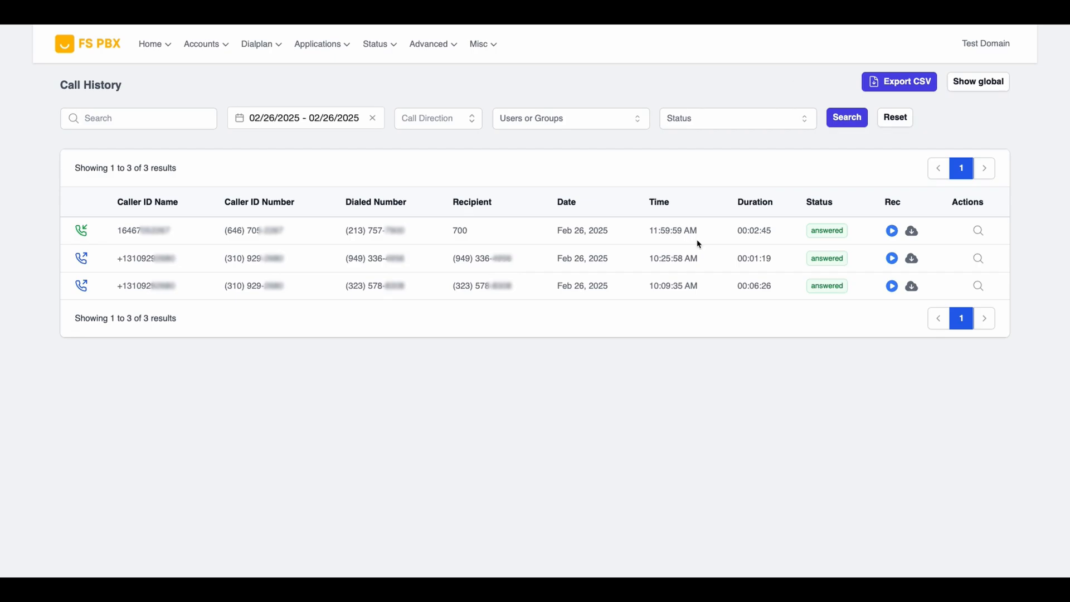
{"action": "left_click", "coordinate": [976, 258]}
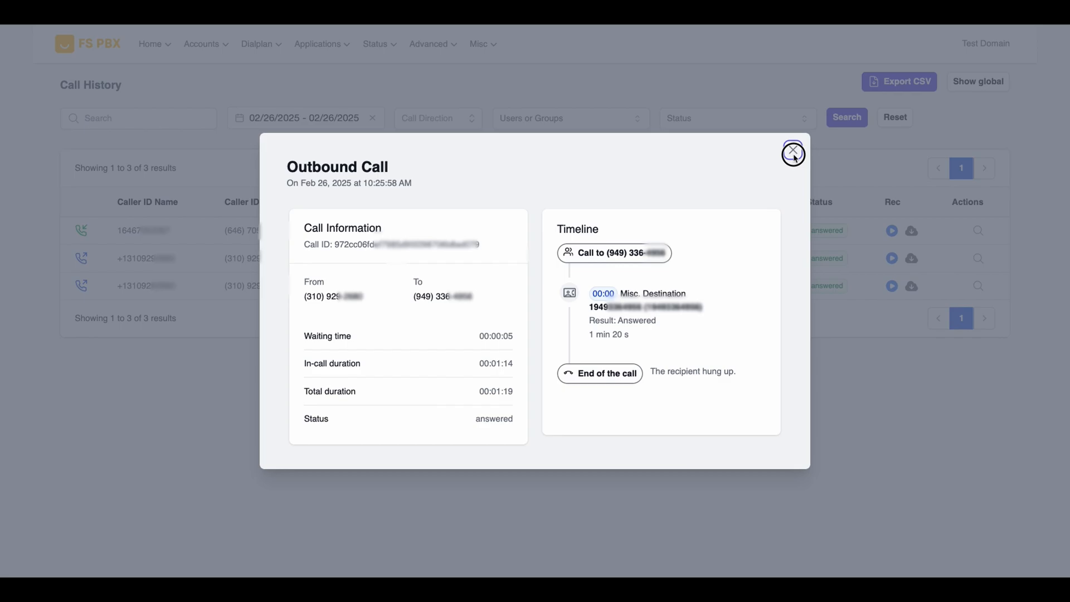
{"action": "left_click", "coordinate": [792, 151]}
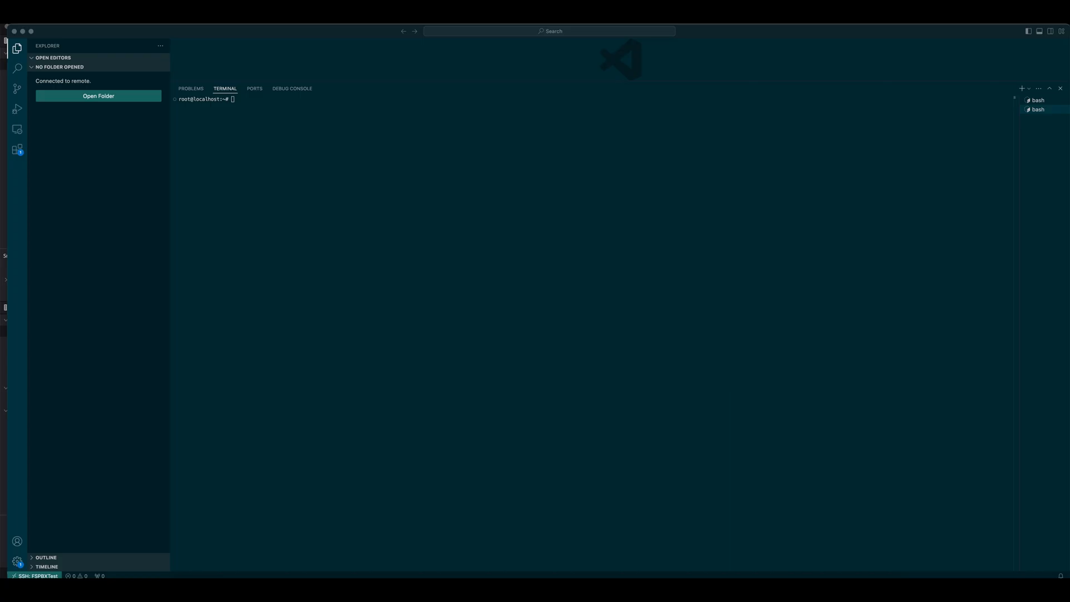
Run the FS PBX wget install script on the server until installation completes successfully
{"action": "type", "text": "wget -O- https://raw.githubusercontent.com/nemerald-voip/fspbx/main/install/install-fspbx.sh | bash"}
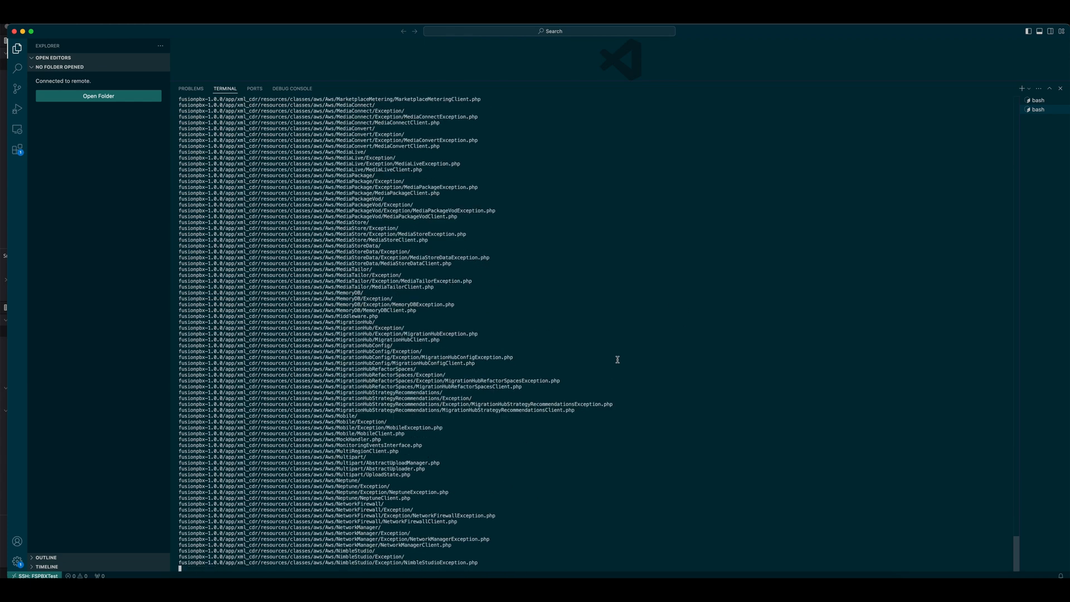
{"action": "scroll", "scroll_direction": "down", "scroll_amount": 3}
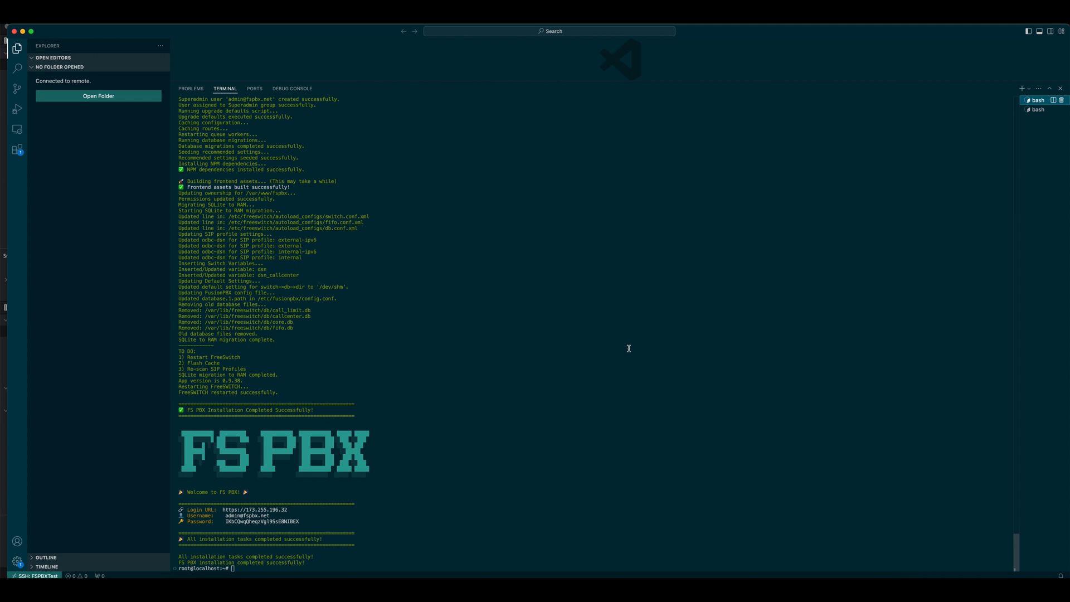
{"action": "mouse_move", "coordinate": [632, 347]}
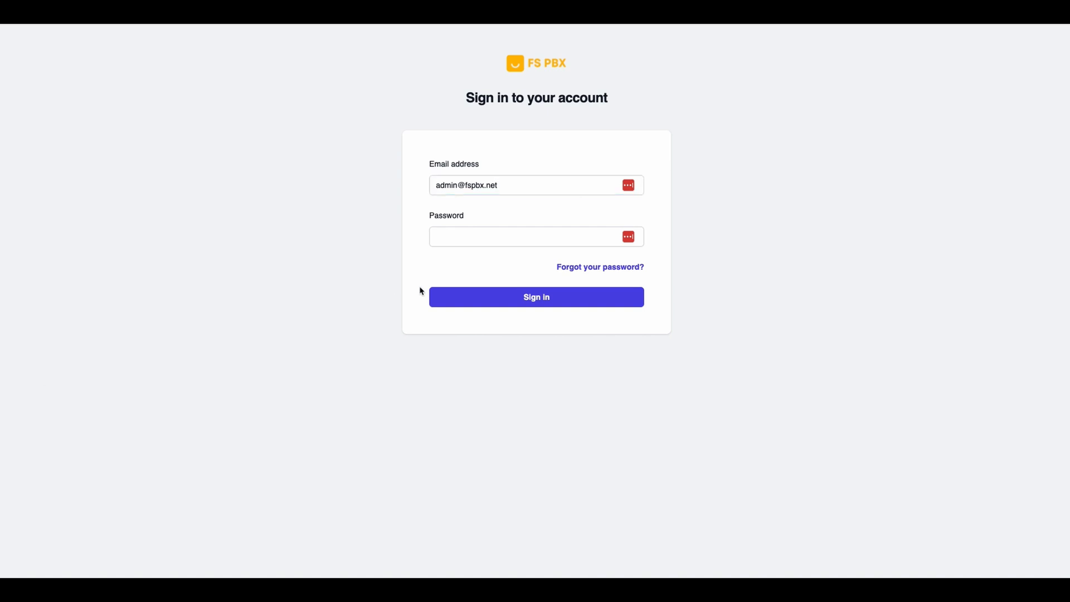
Sign in with the admin email and generated password to the empty Admin Domain dashboard
{"action": "left_click", "coordinate": [535, 295]}
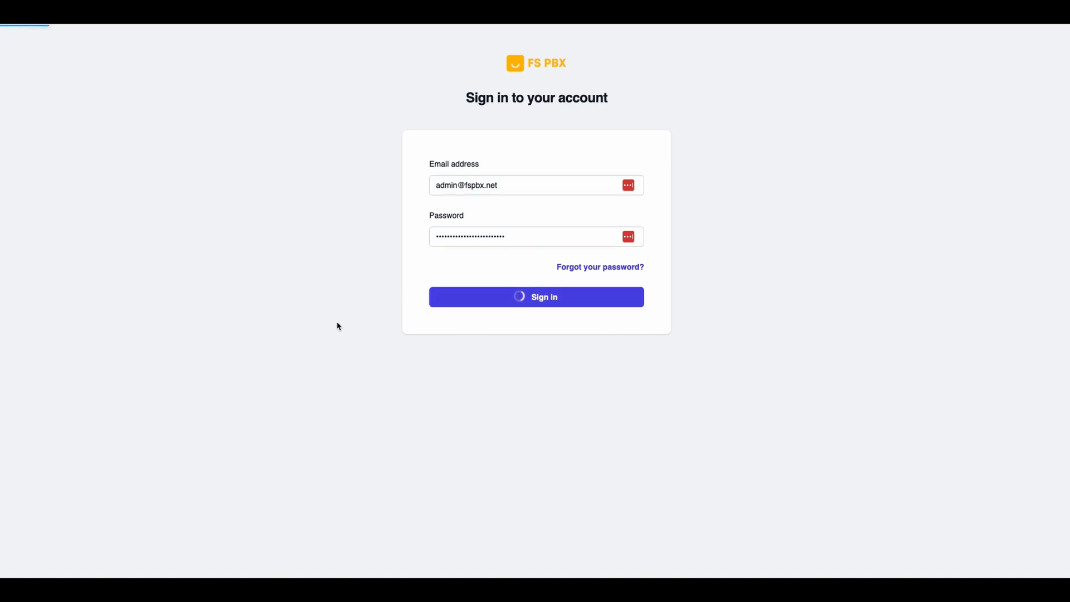
{"action": "left_click", "coordinate": [536, 296]}
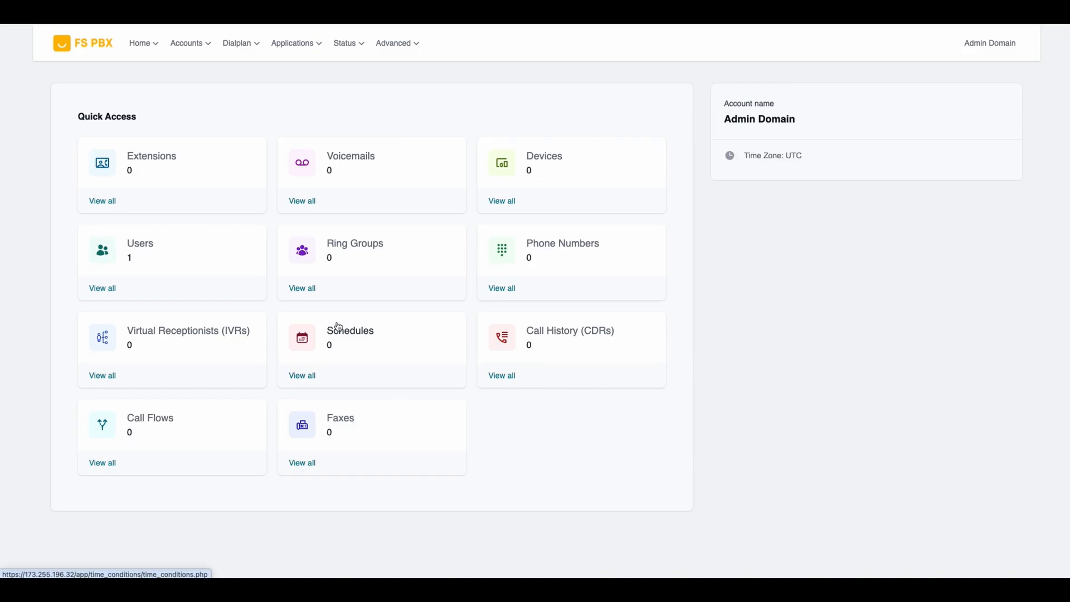